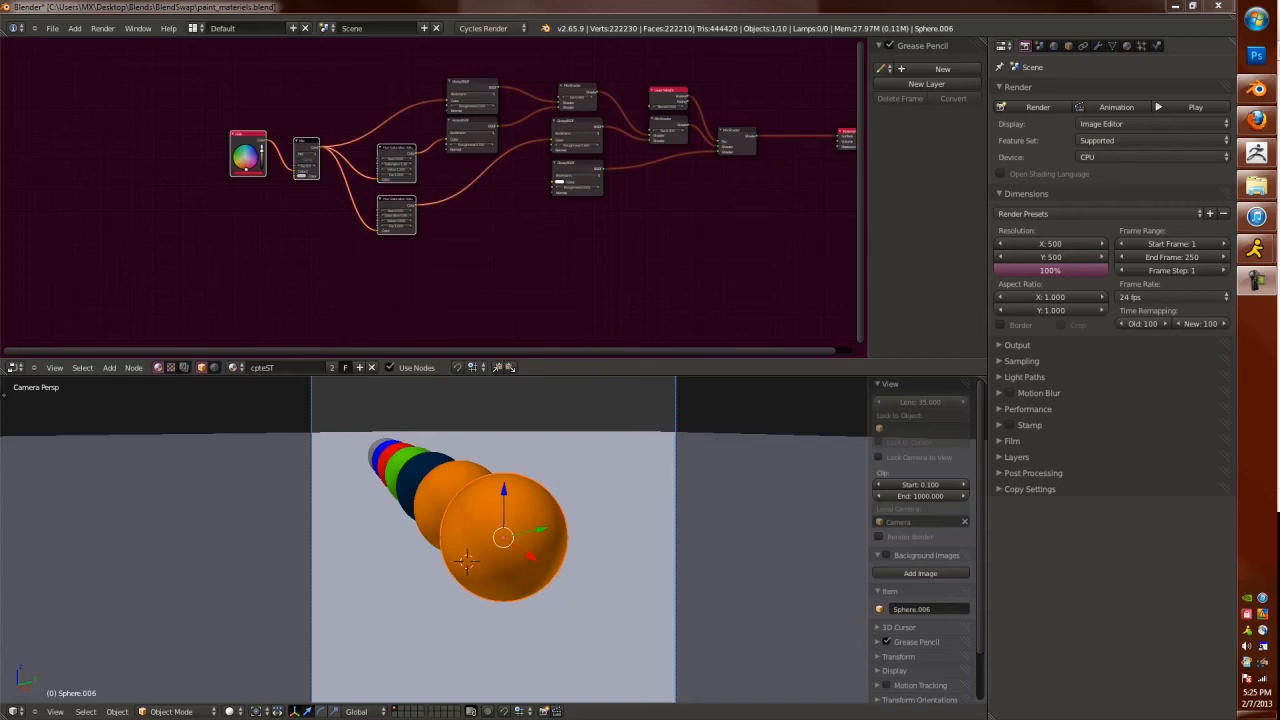
mouse_move(1107, 543)
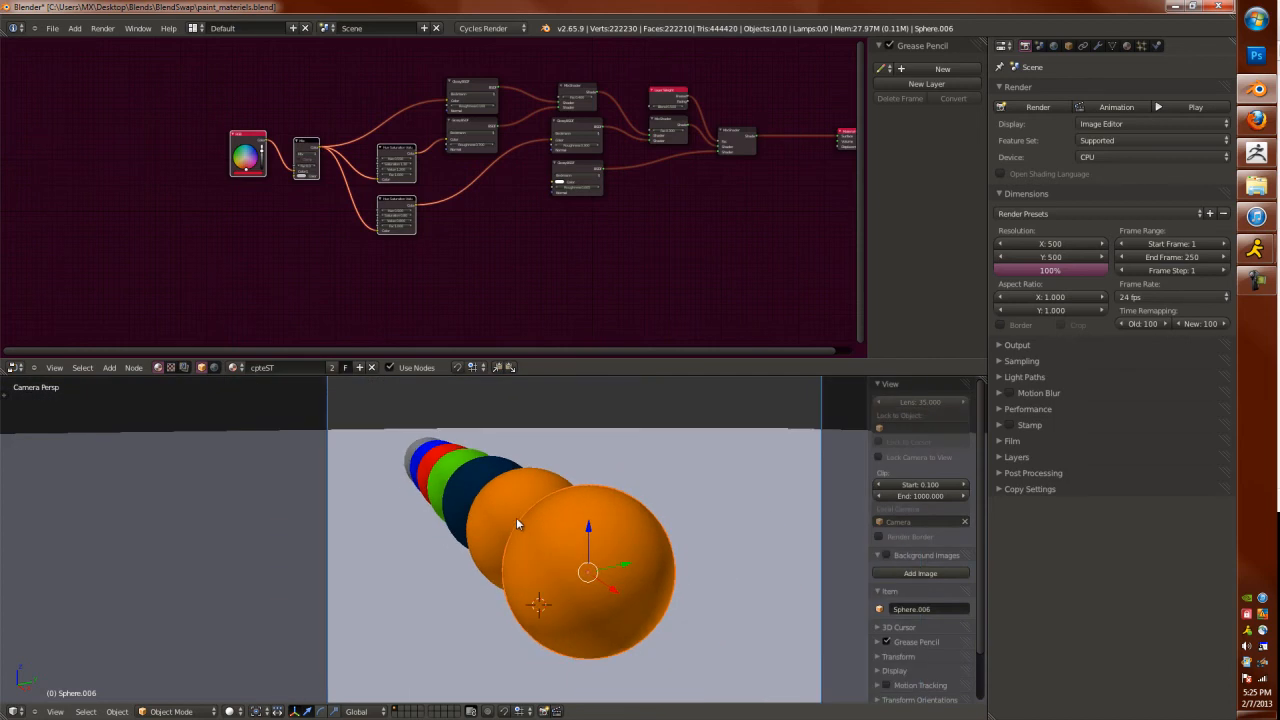
Step: Close the system information window and switch the camera view to Rendered shading on CPU
left_click(10, 712)
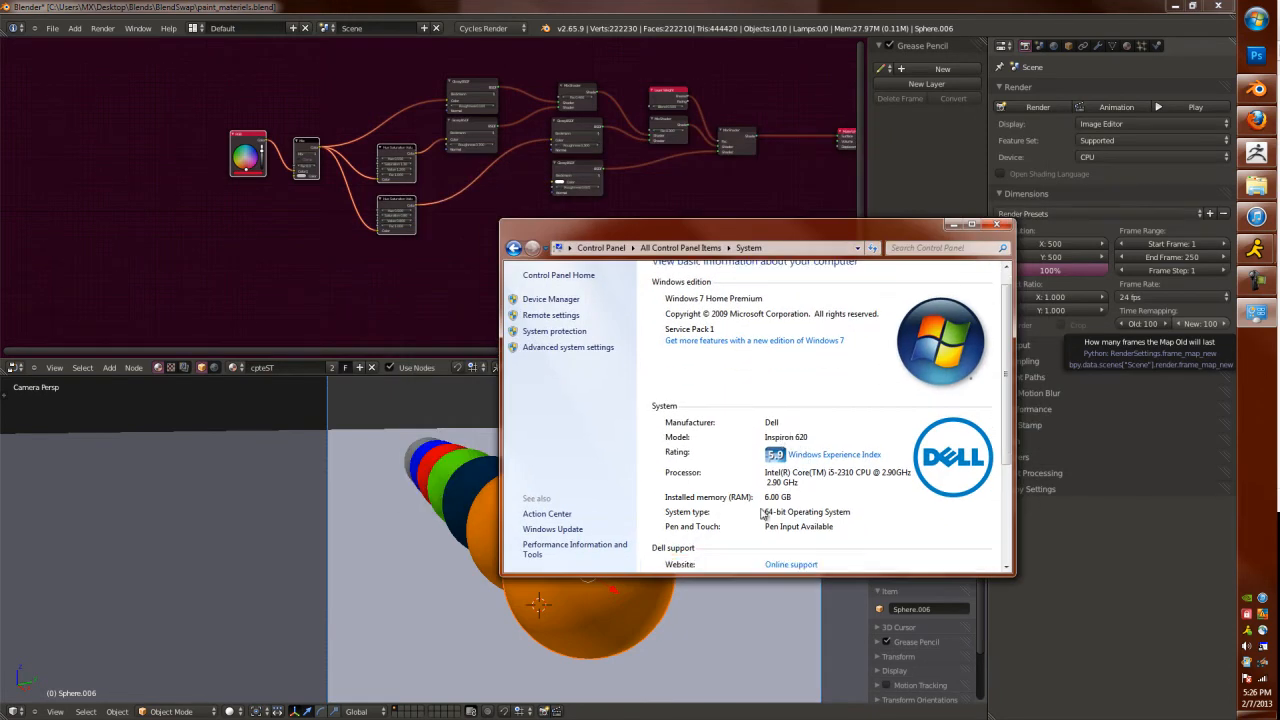
mouse_move(838, 480)
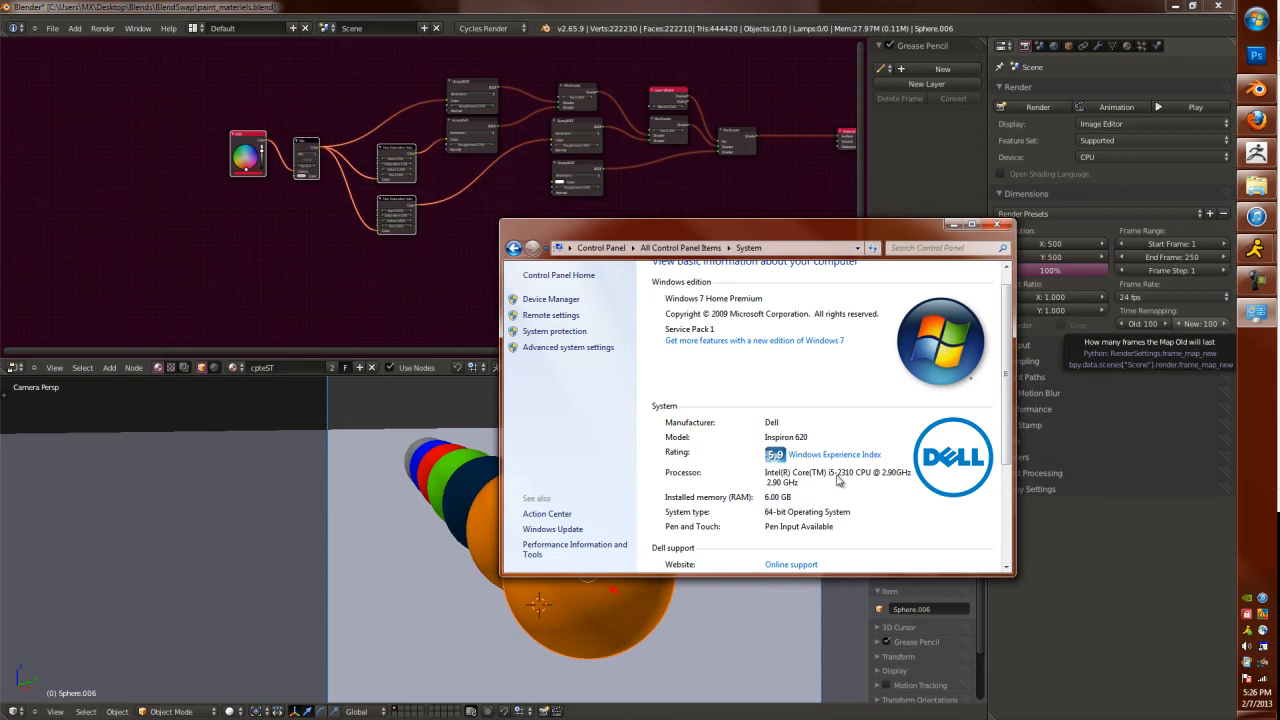
mouse_move(978, 313)
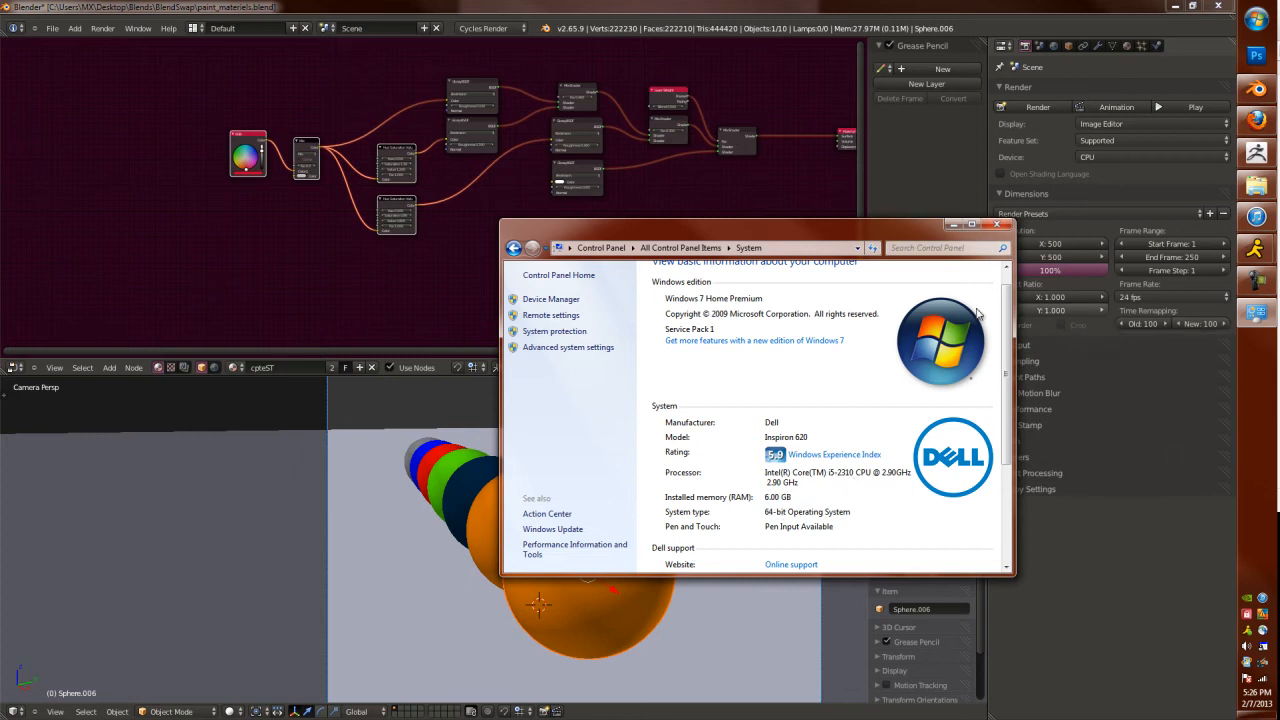
left_click(1003, 224)
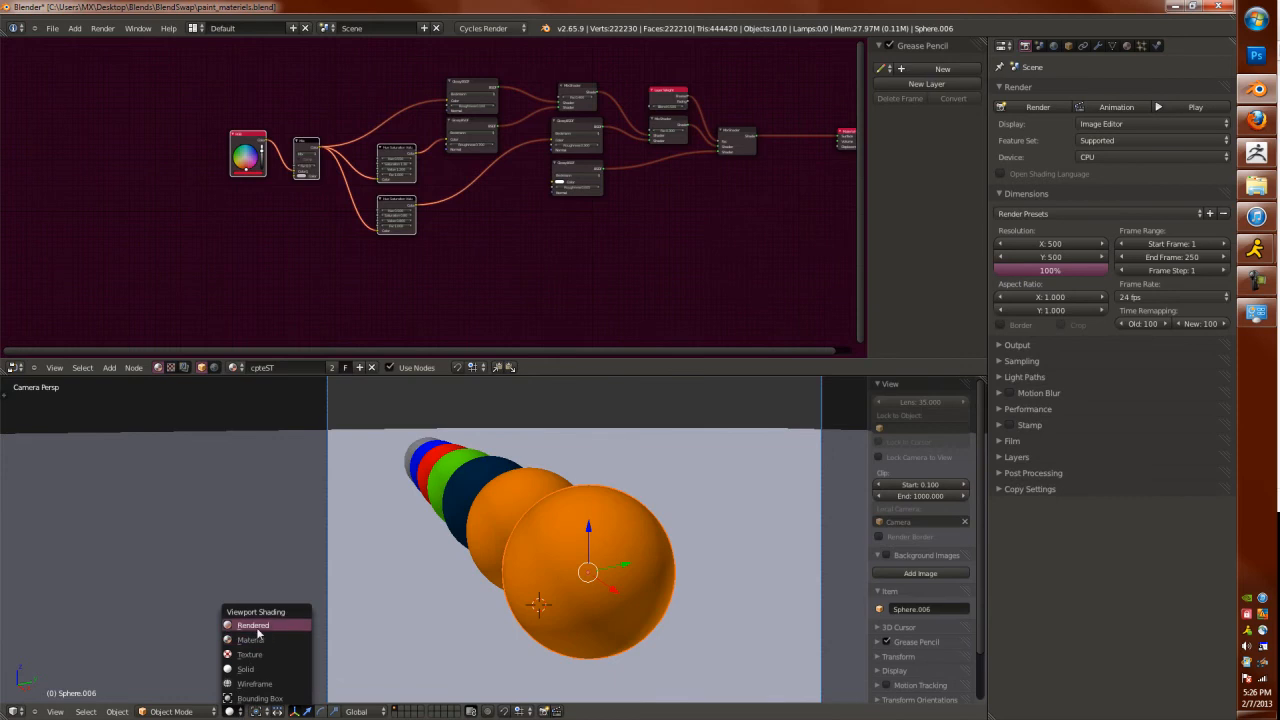
left_click(253, 625)
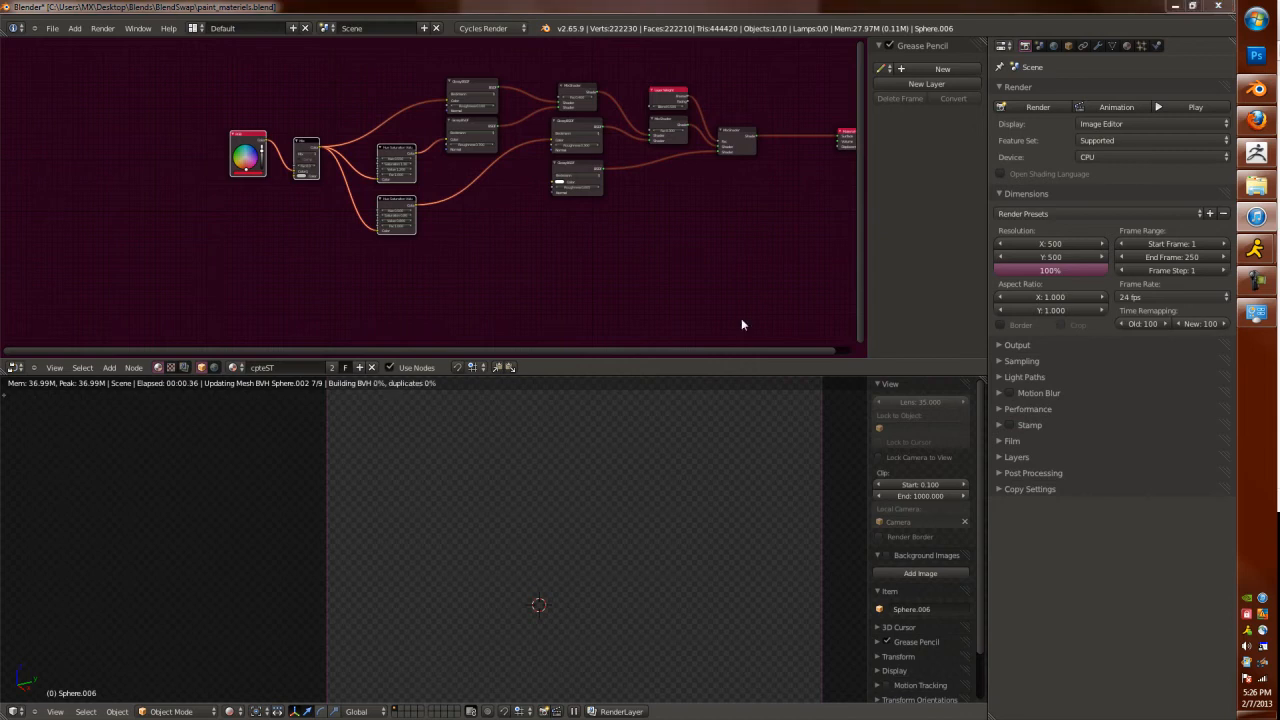
mouse_move(638, 514)
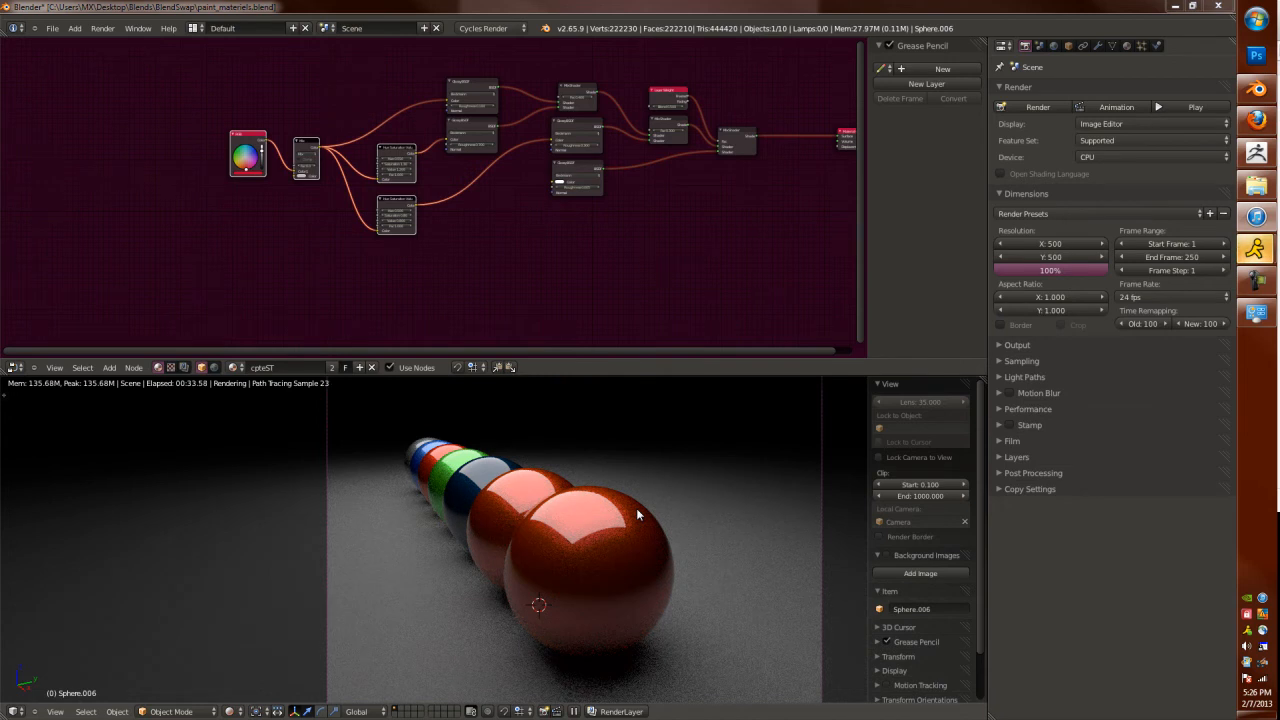
mouse_move(953, 293)
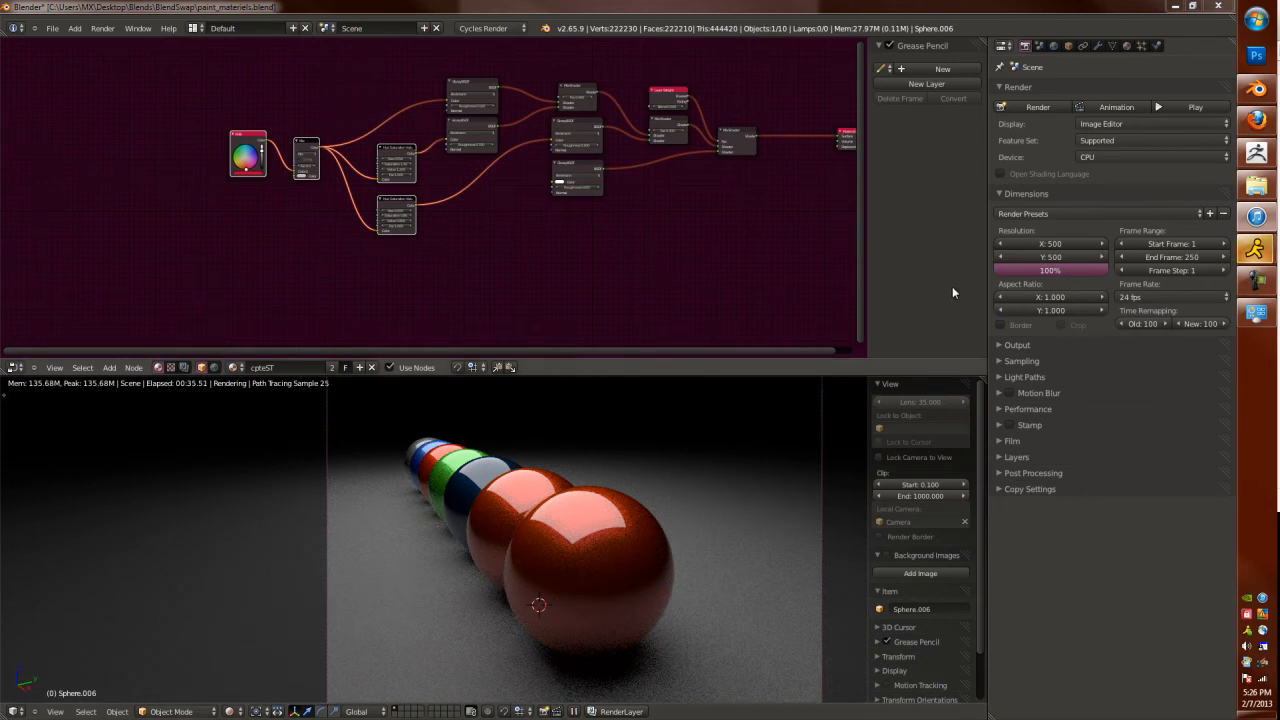
Step: Change the Cycles render device to GPU Compute and close the preferences window
left_click(1150, 157)
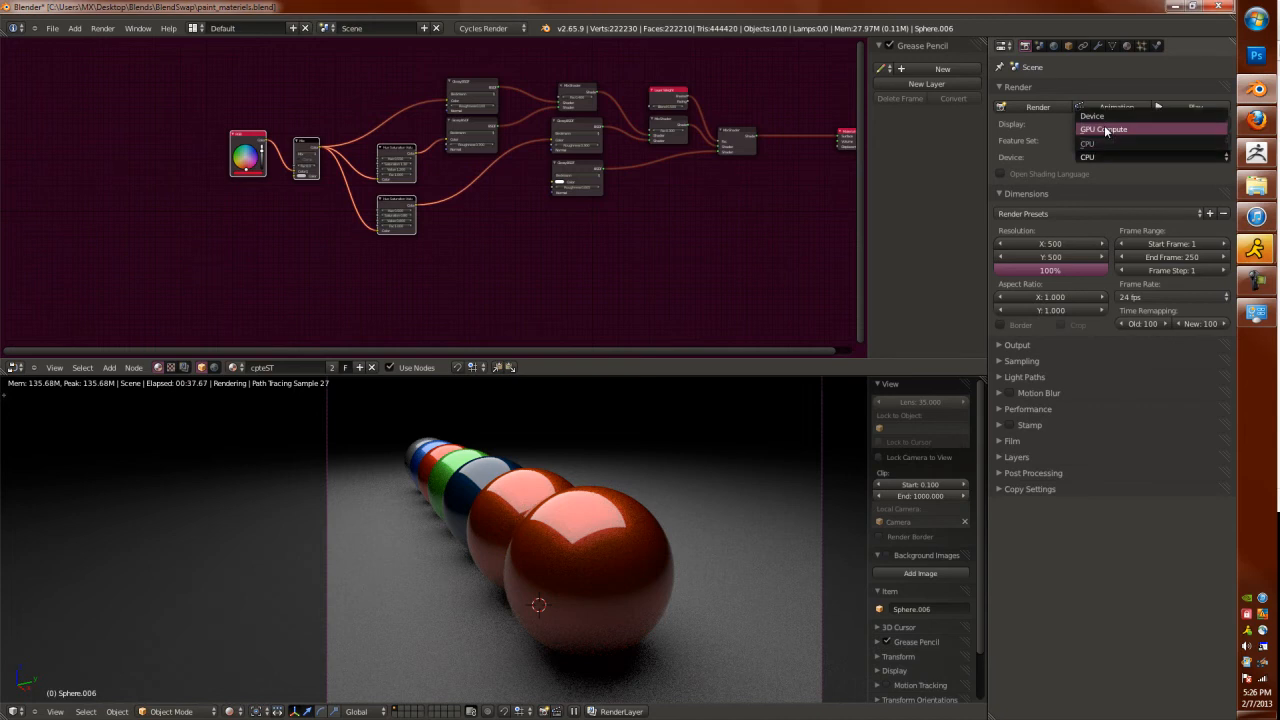
left_click(1103, 129)
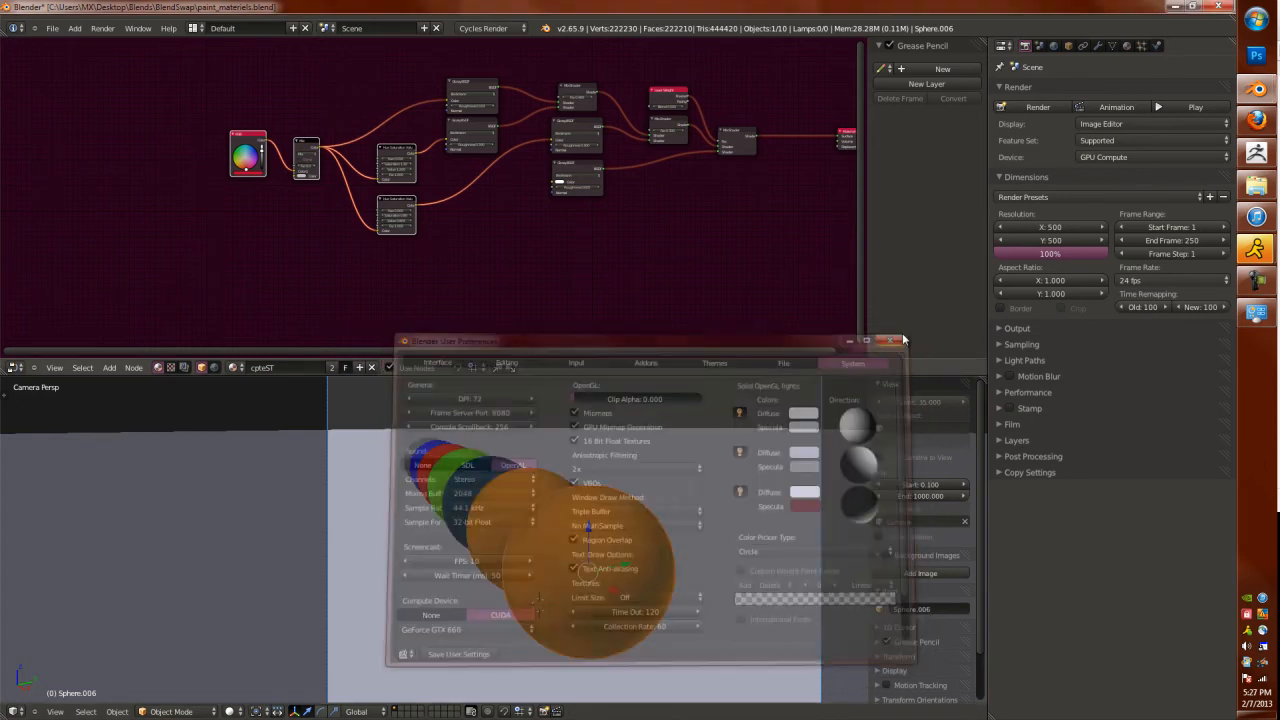
left_click(891, 341)
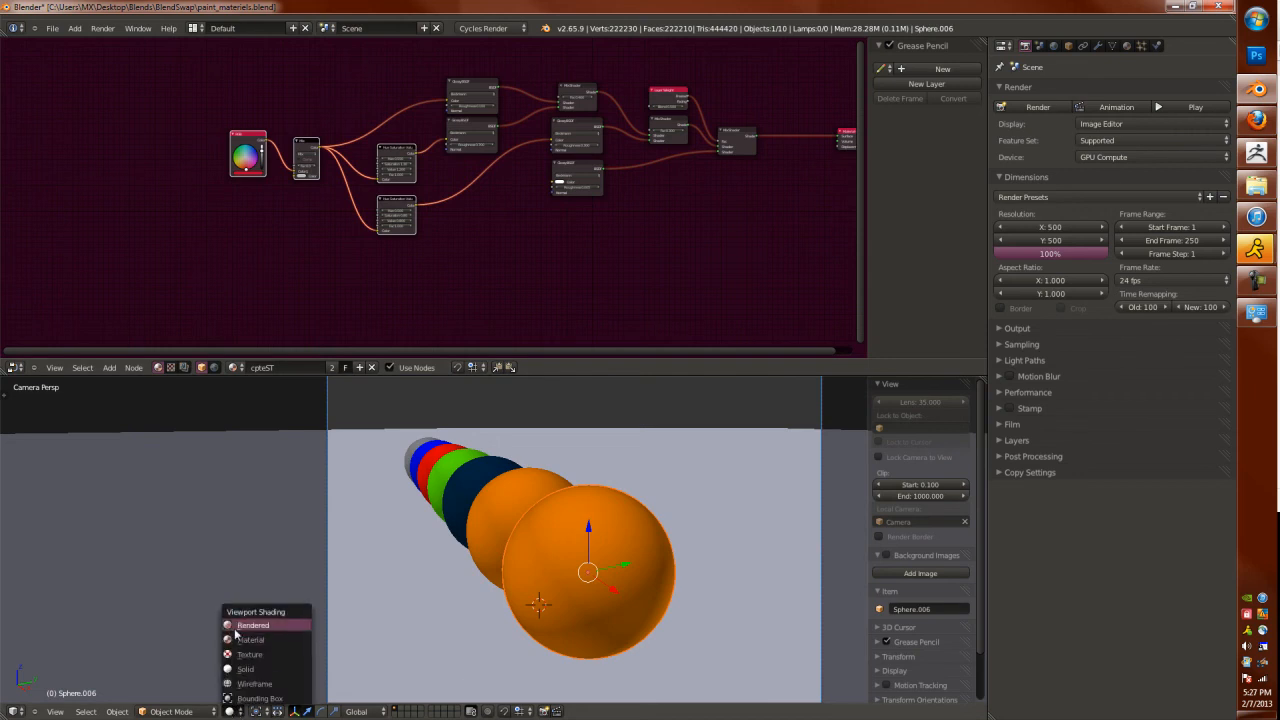
Step: Switch the viewport back to Rendered shading for a GPU live render of the spheres
left_click(253, 625)
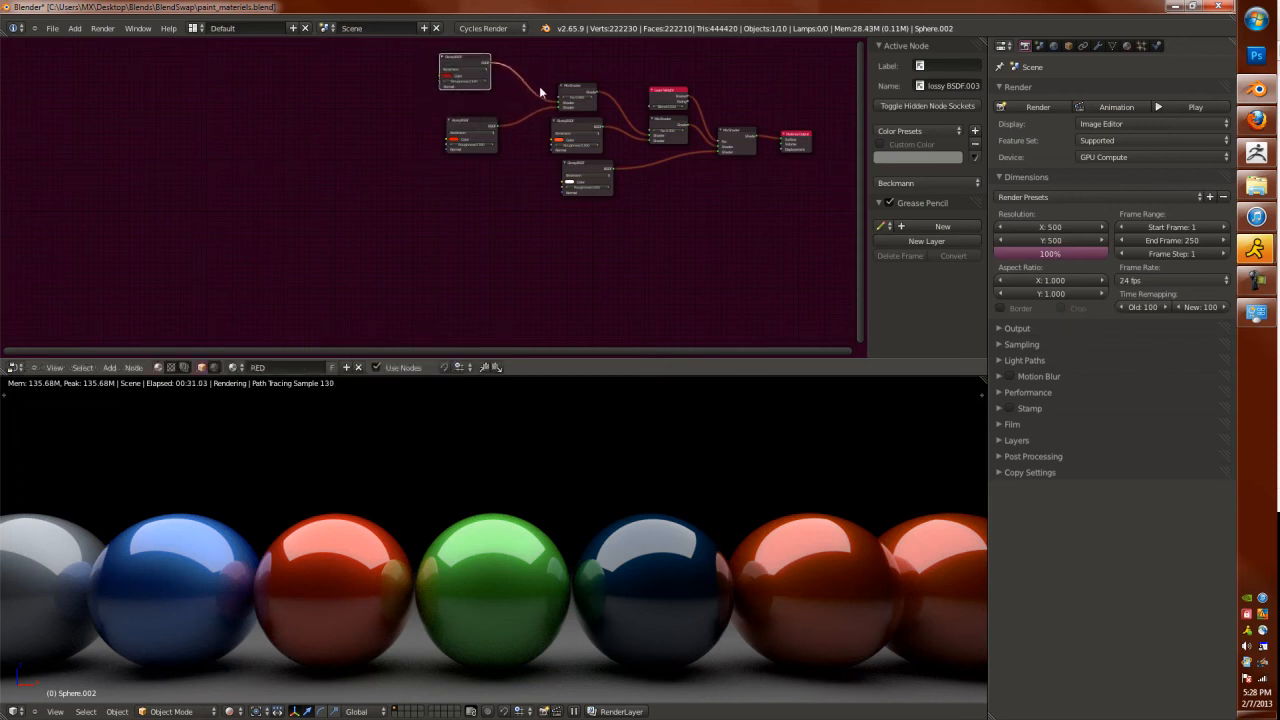
mouse_move(447, 378)
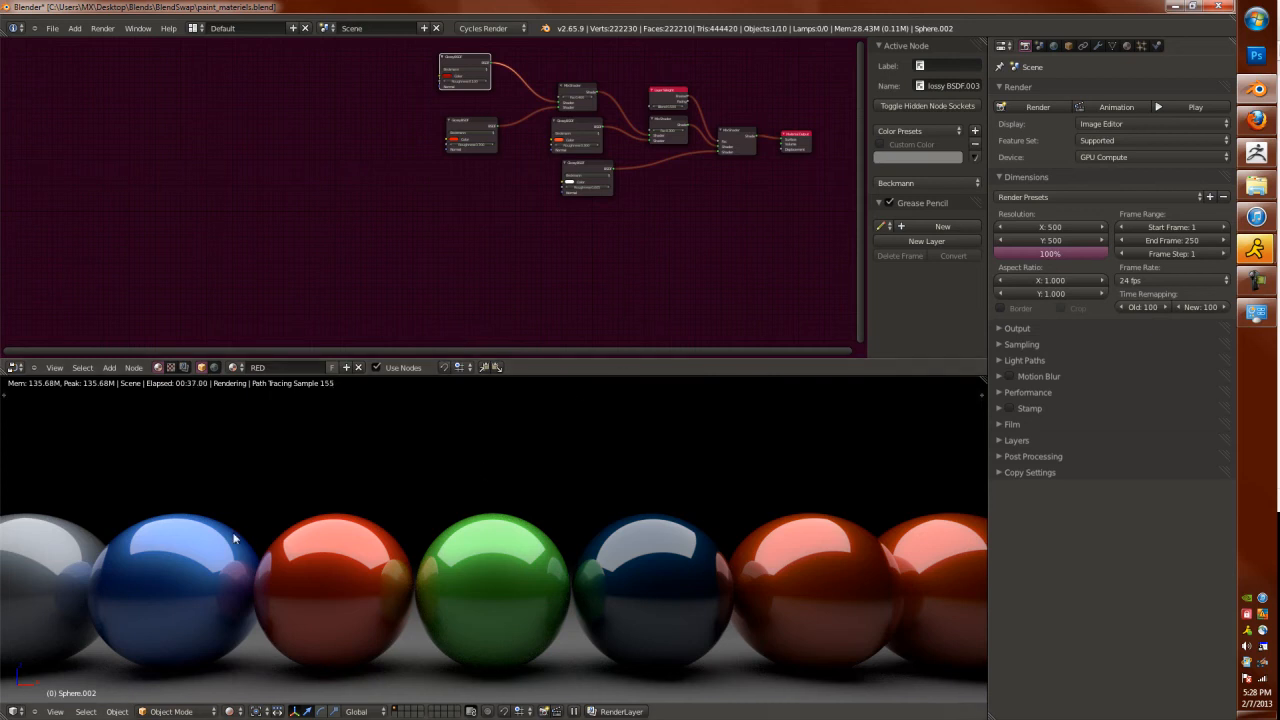
mouse_move(785, 595)
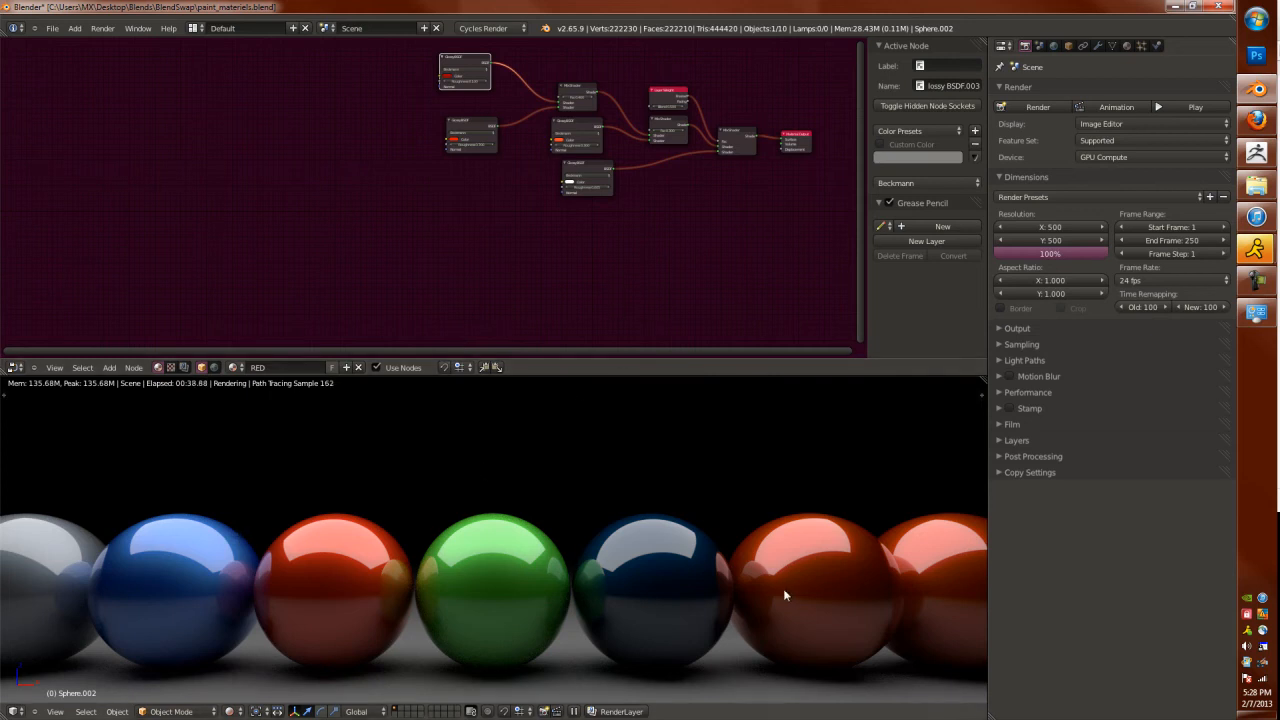
mouse_move(585, 697)
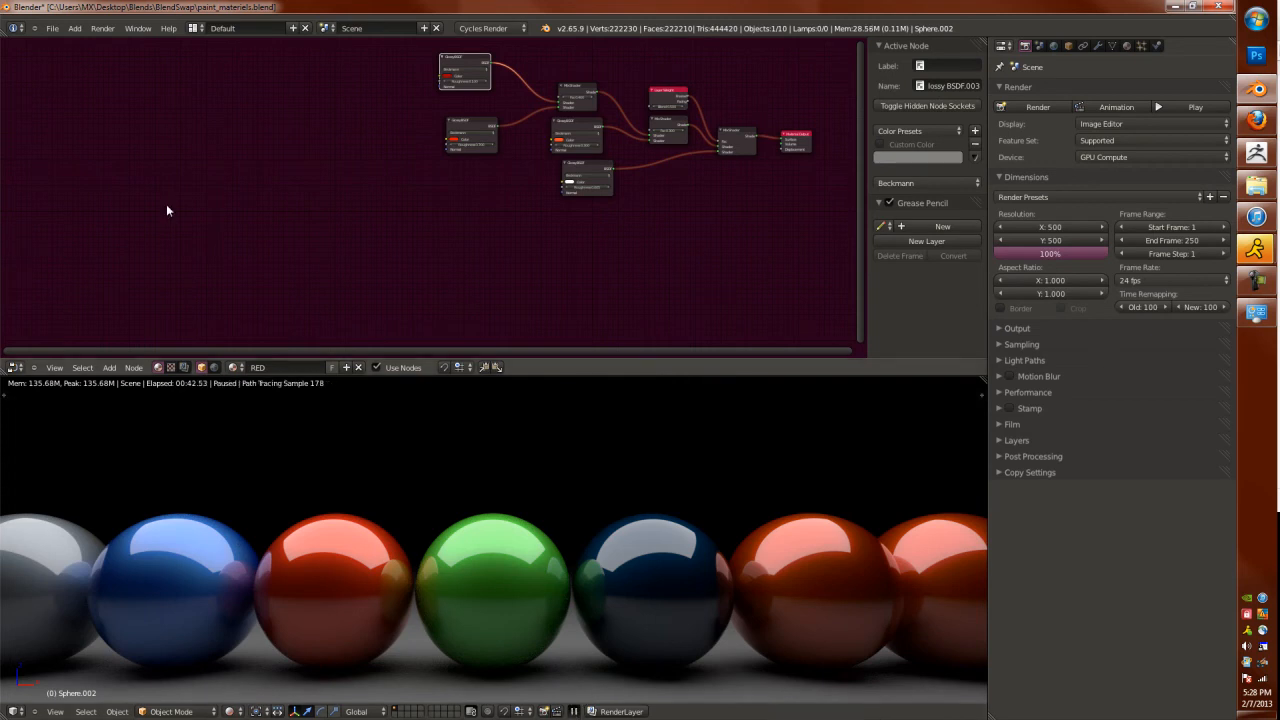
Step: Open the robot character scene from the File menu's recent files list
left_click(52, 27)
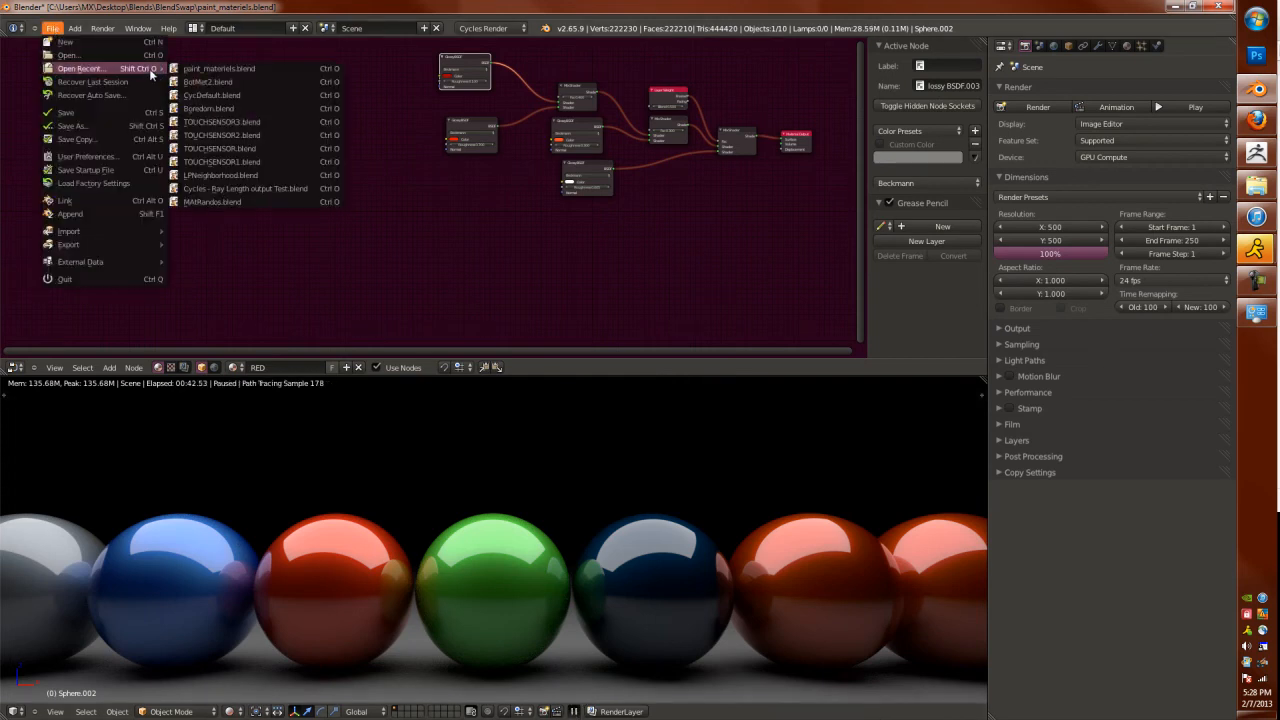
left_click(207, 81)
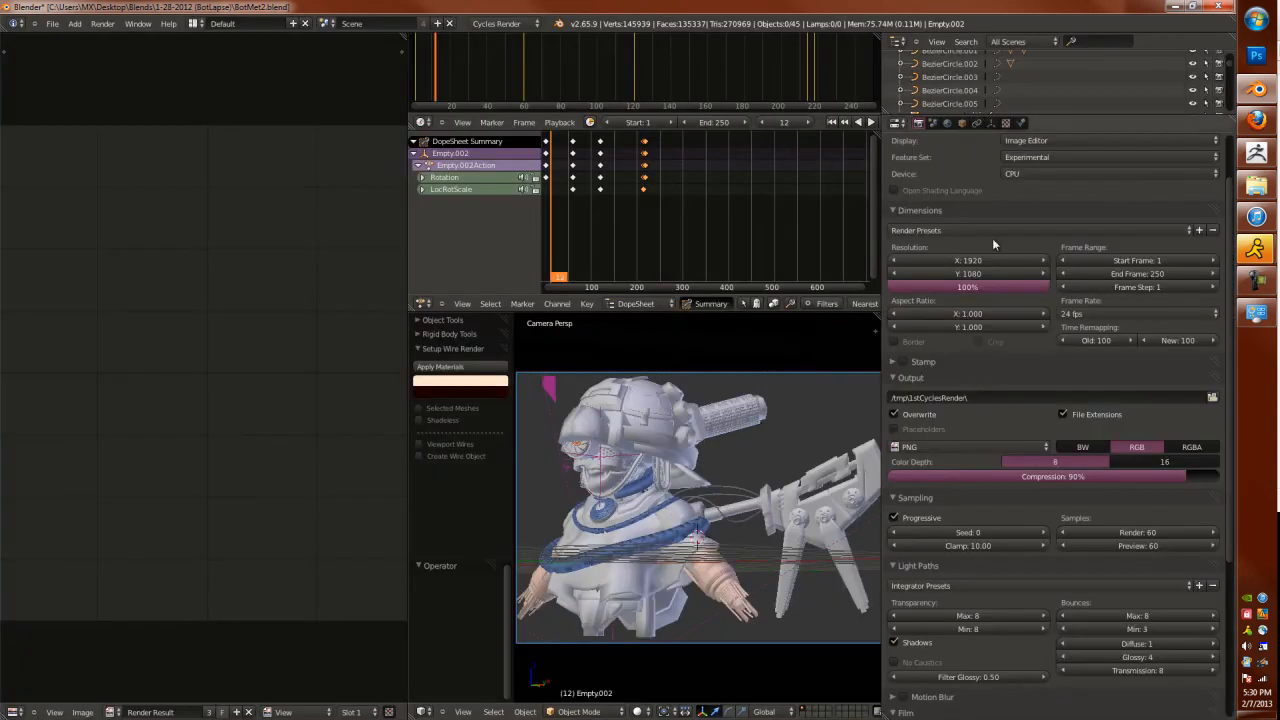
Step: Maximize the 3D view and preview the robot scene in Rendered viewport shading
left_click(1110, 173)
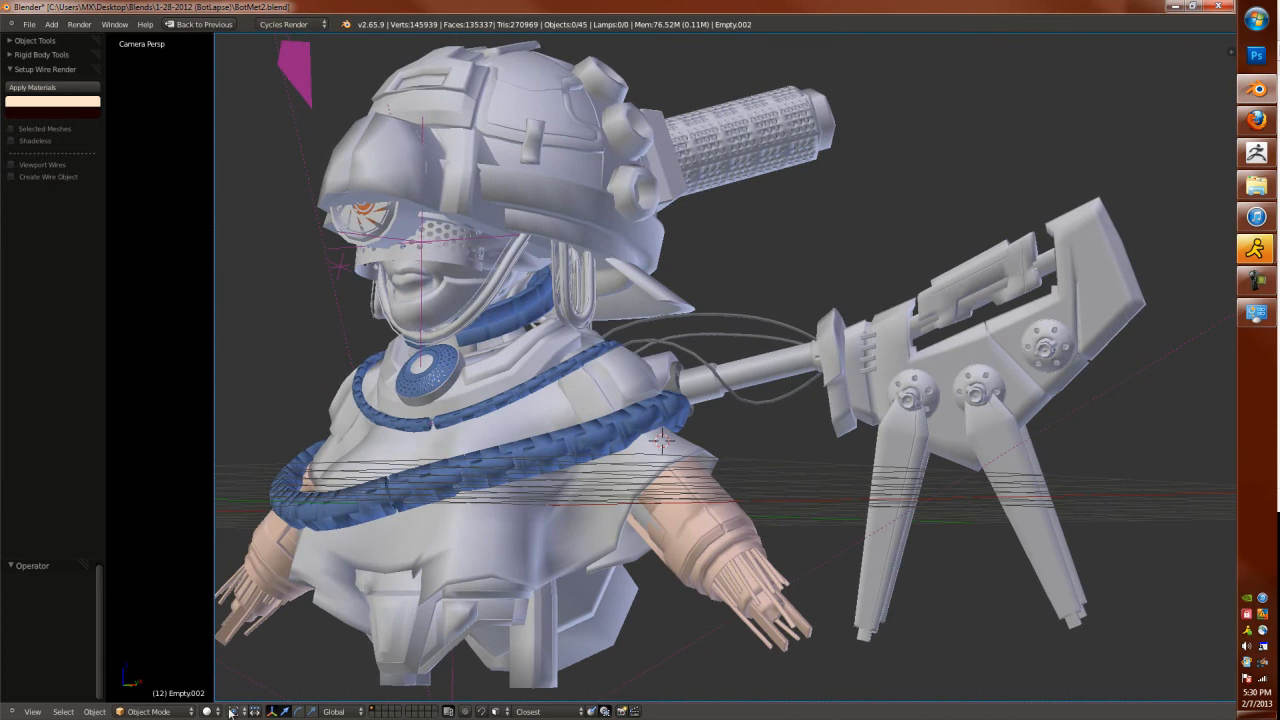
left_click(207, 711)
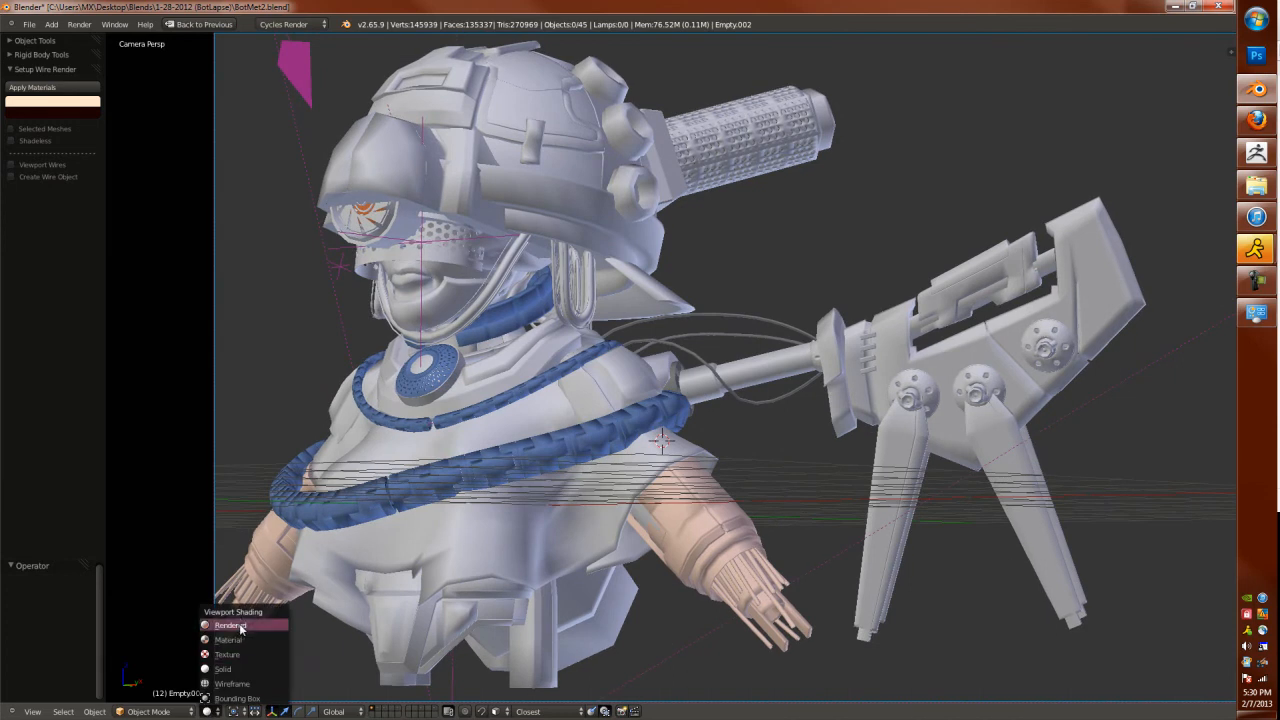
left_click(230, 625)
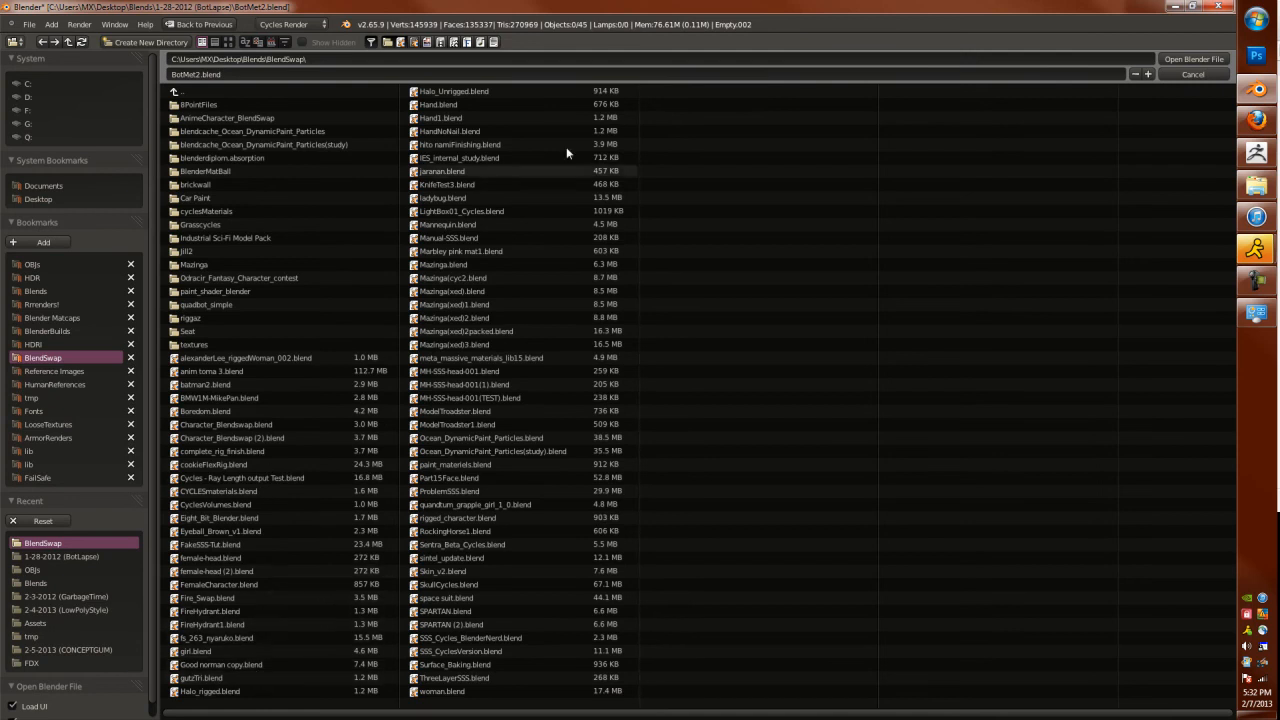
mouse_move(527, 357)
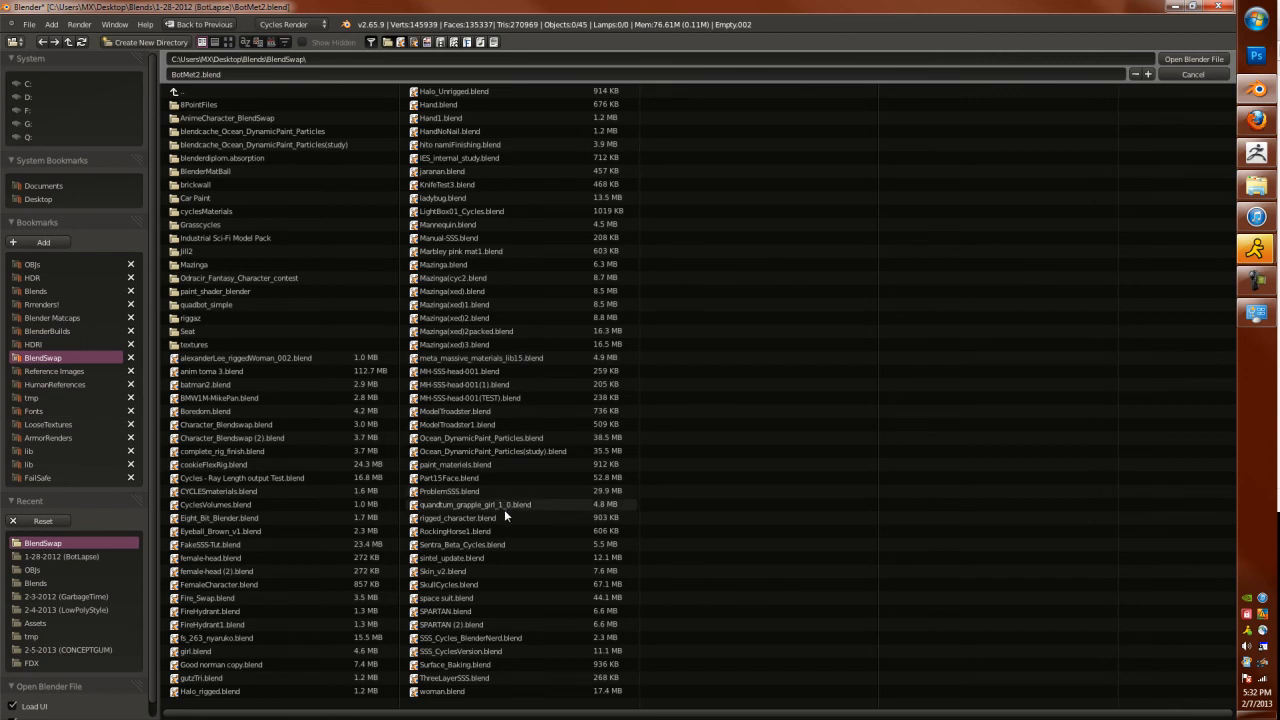
mouse_move(296, 659)
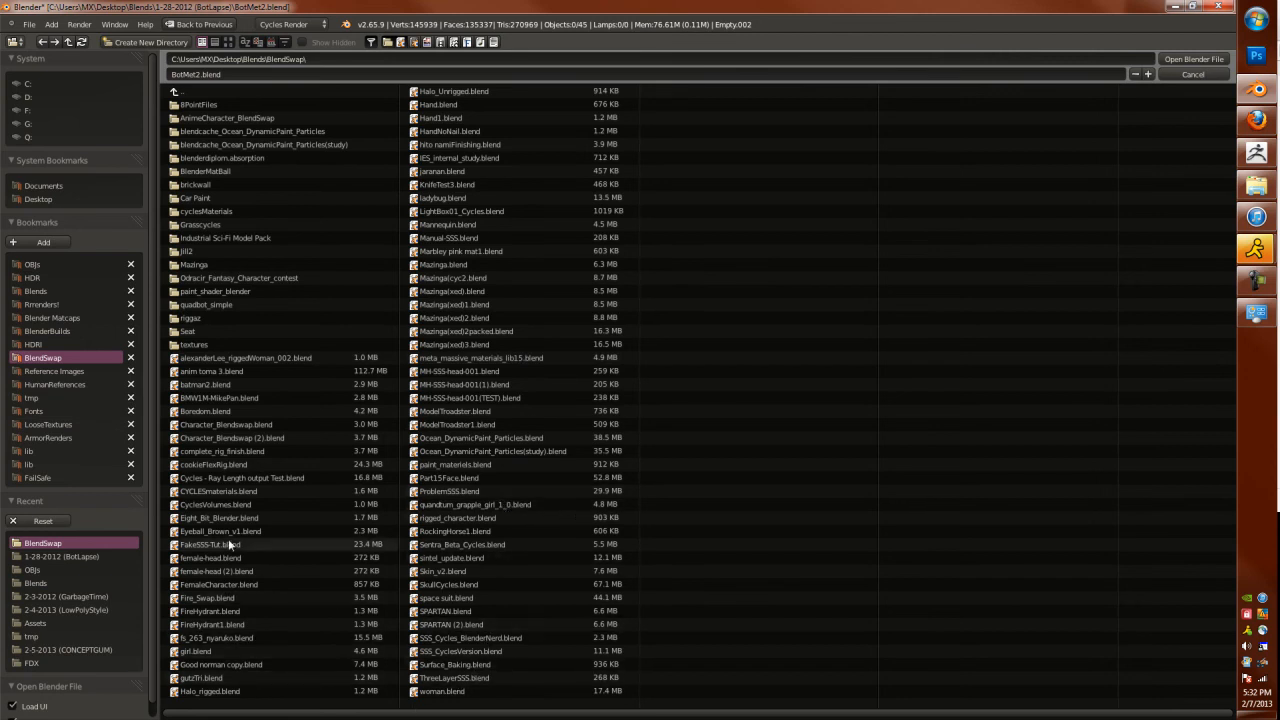
Step: Select and open BMW1M-MikePan.blend from the BlendSwap folder
left_click(218, 398)
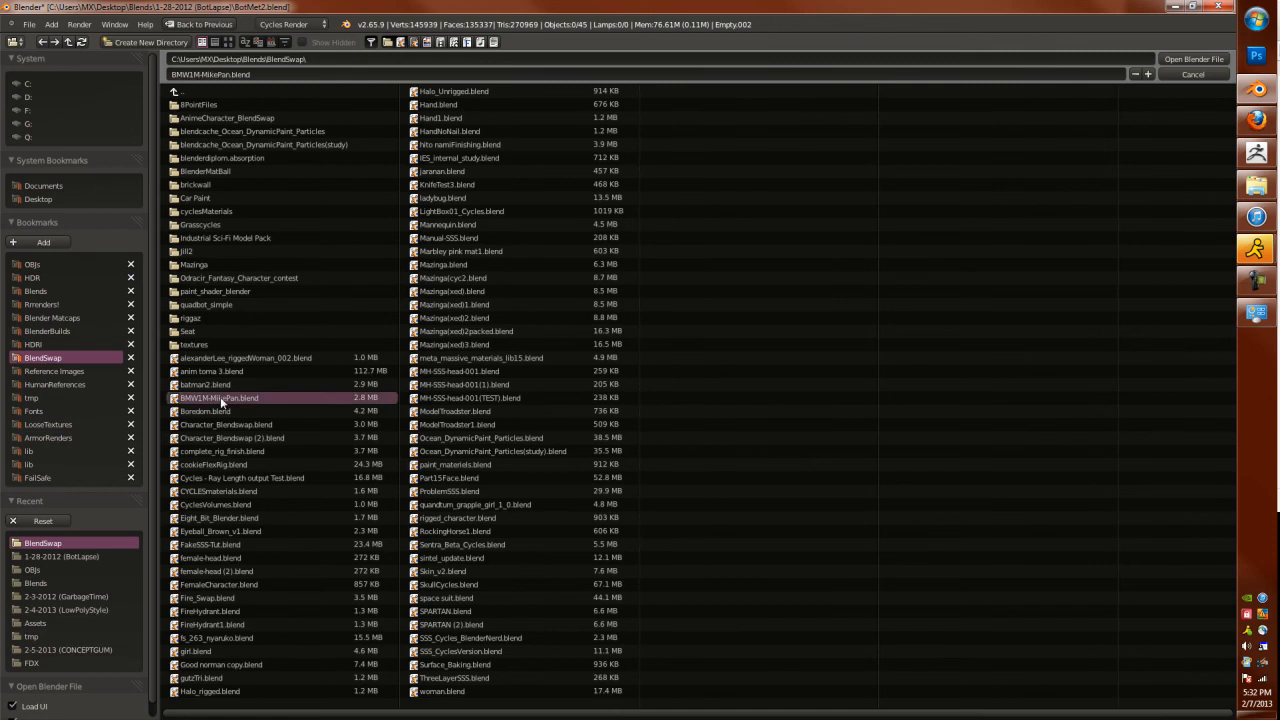
double_click(217, 398)
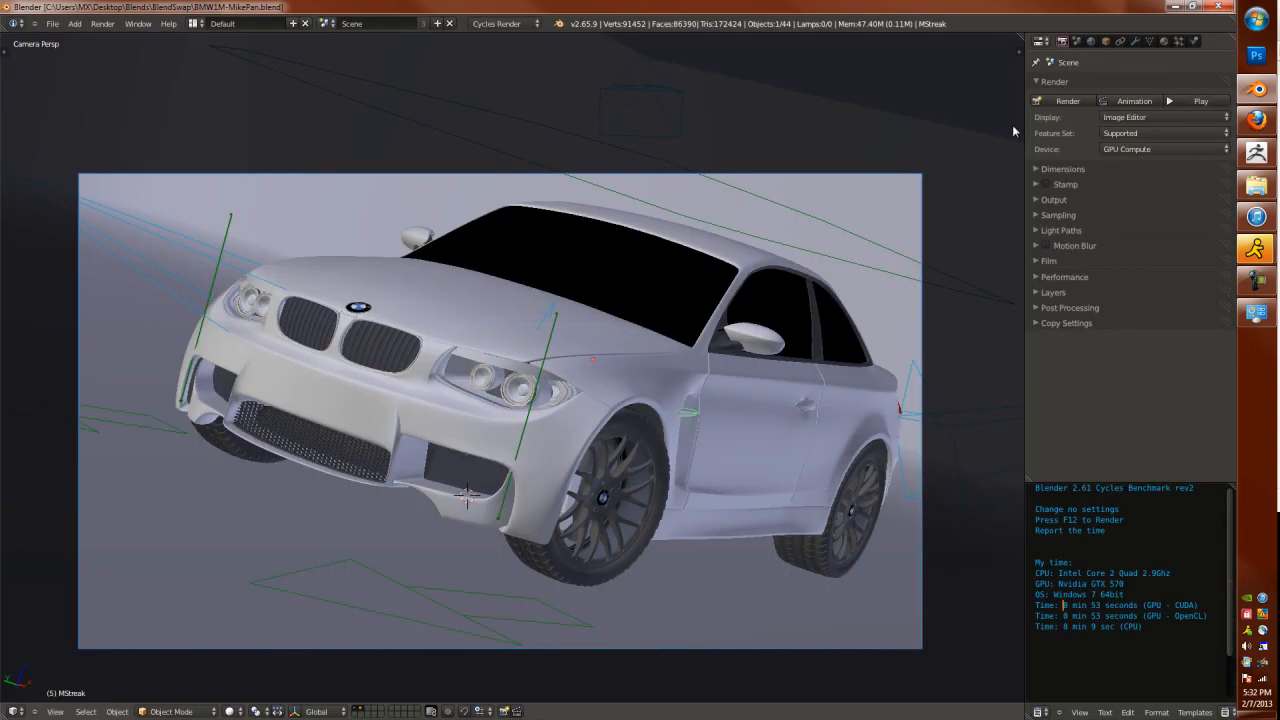
Step: Change the BMW scene's Cycles render device from GPU Compute to CPU
left_click(1163, 149)
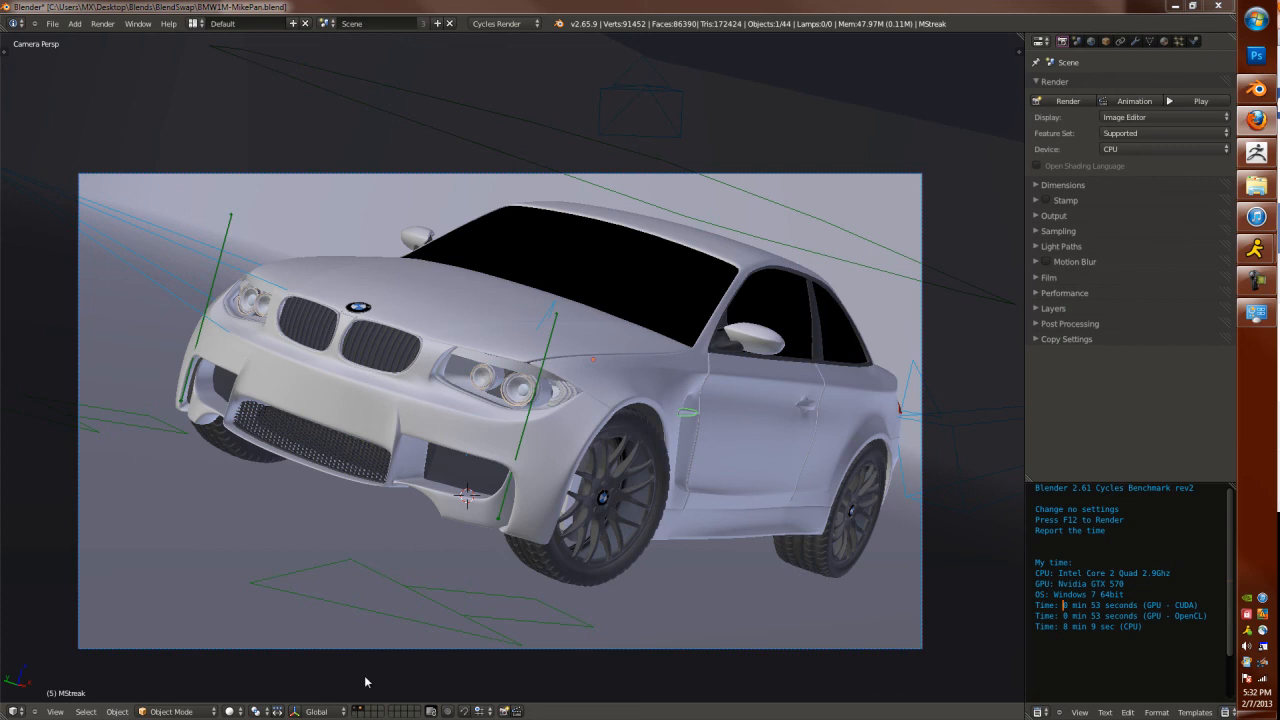
left_click(231, 711)
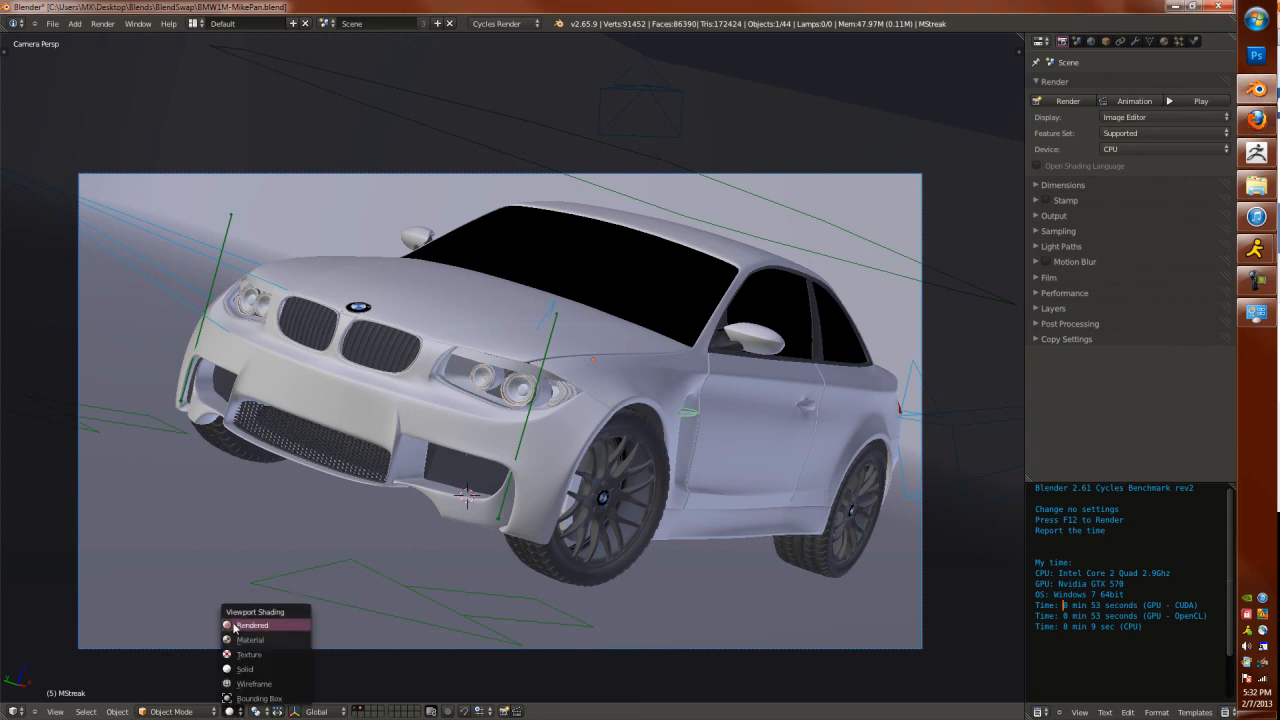
Step: Set Viewport Shading to Rendered to start the CPU live render of the BMW car
left_click(252, 625)
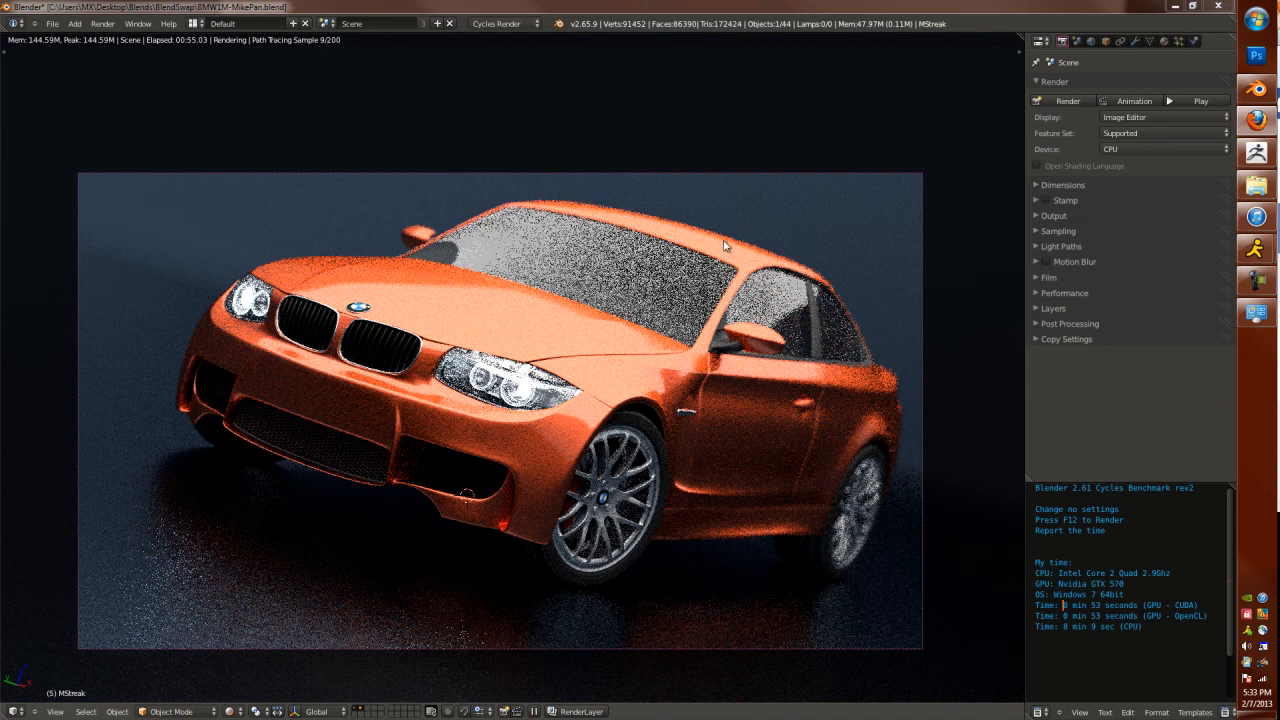
mouse_move(455, 129)
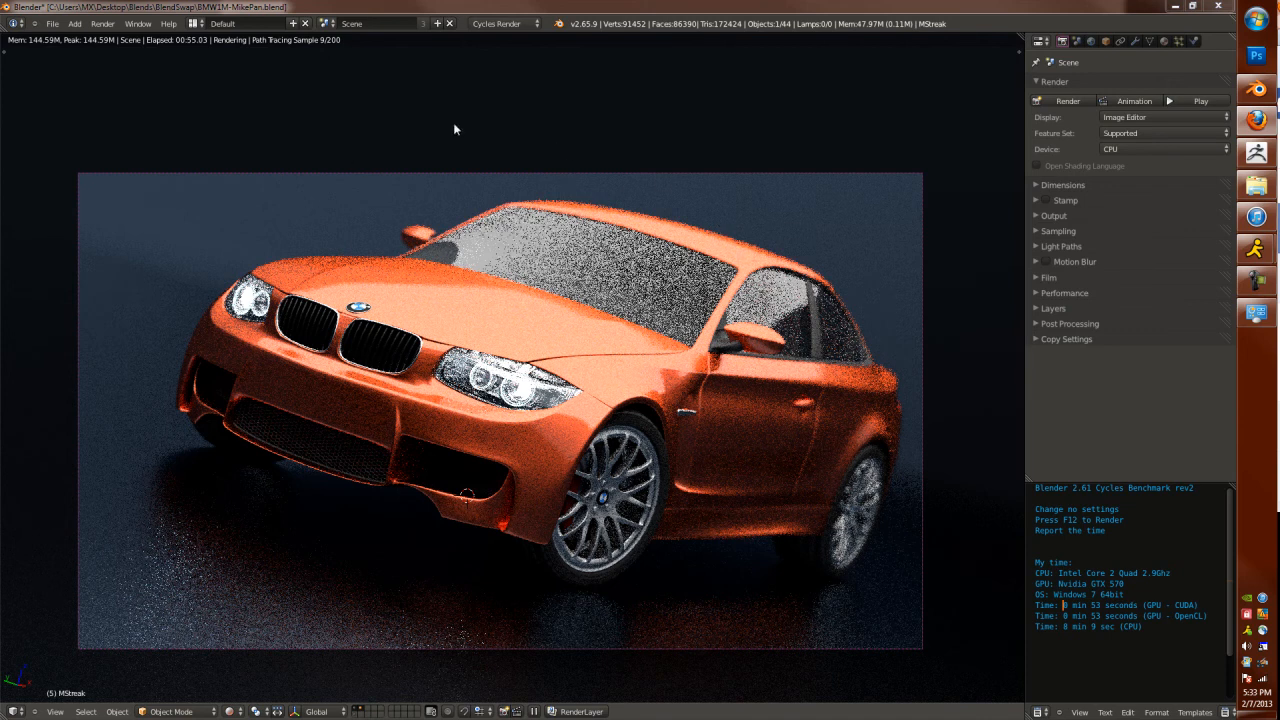
mouse_move(256, 62)
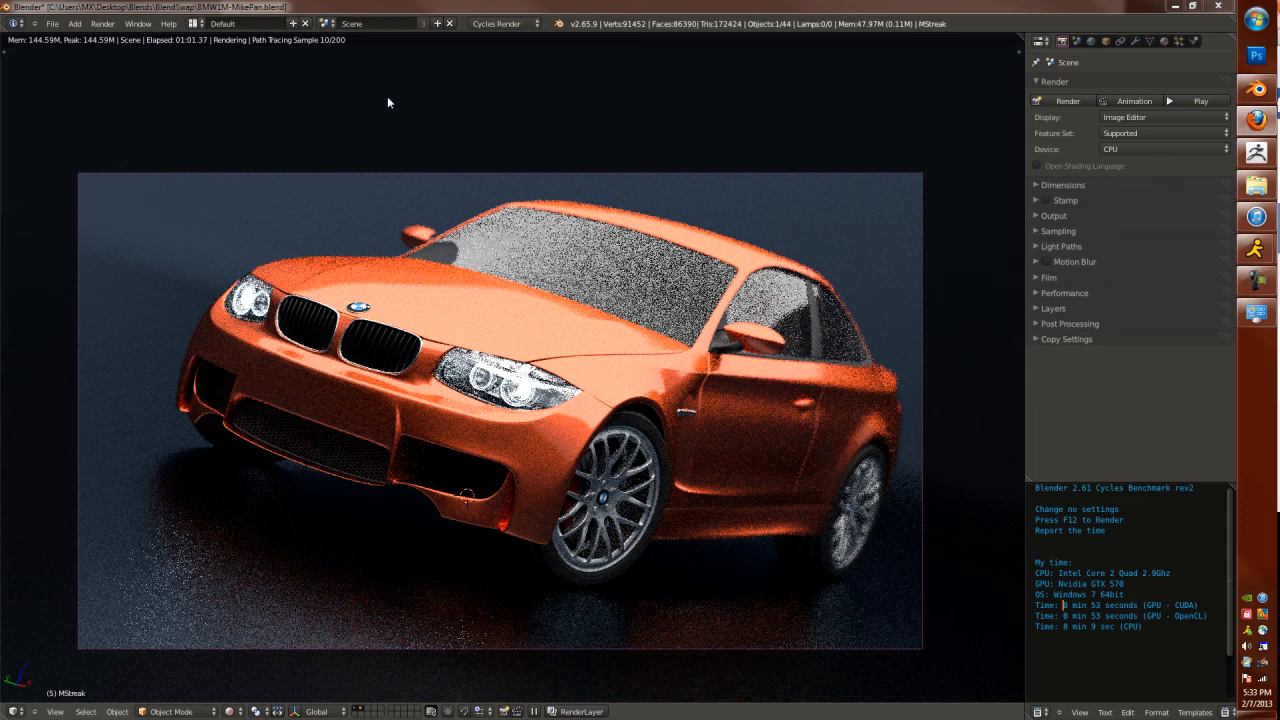
mouse_move(781, 277)
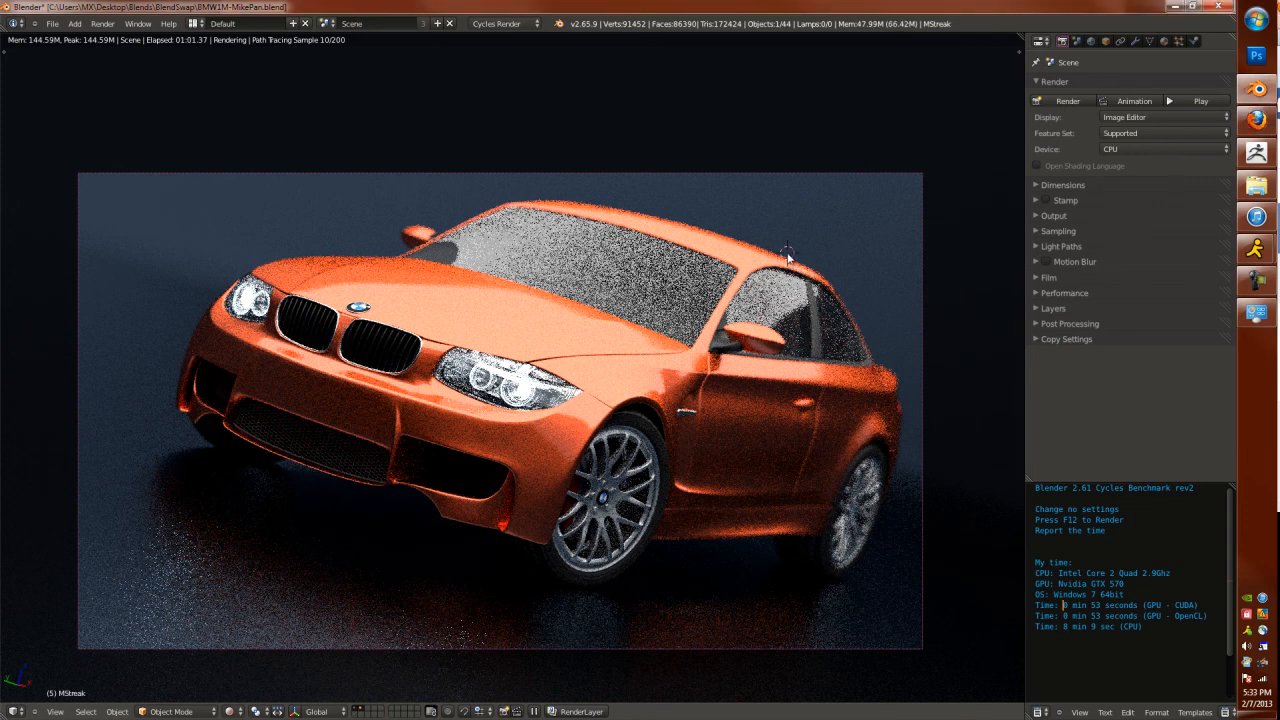
Step: Switch the BMW scene's render device to GPU Compute during the live render
left_click(1163, 148)
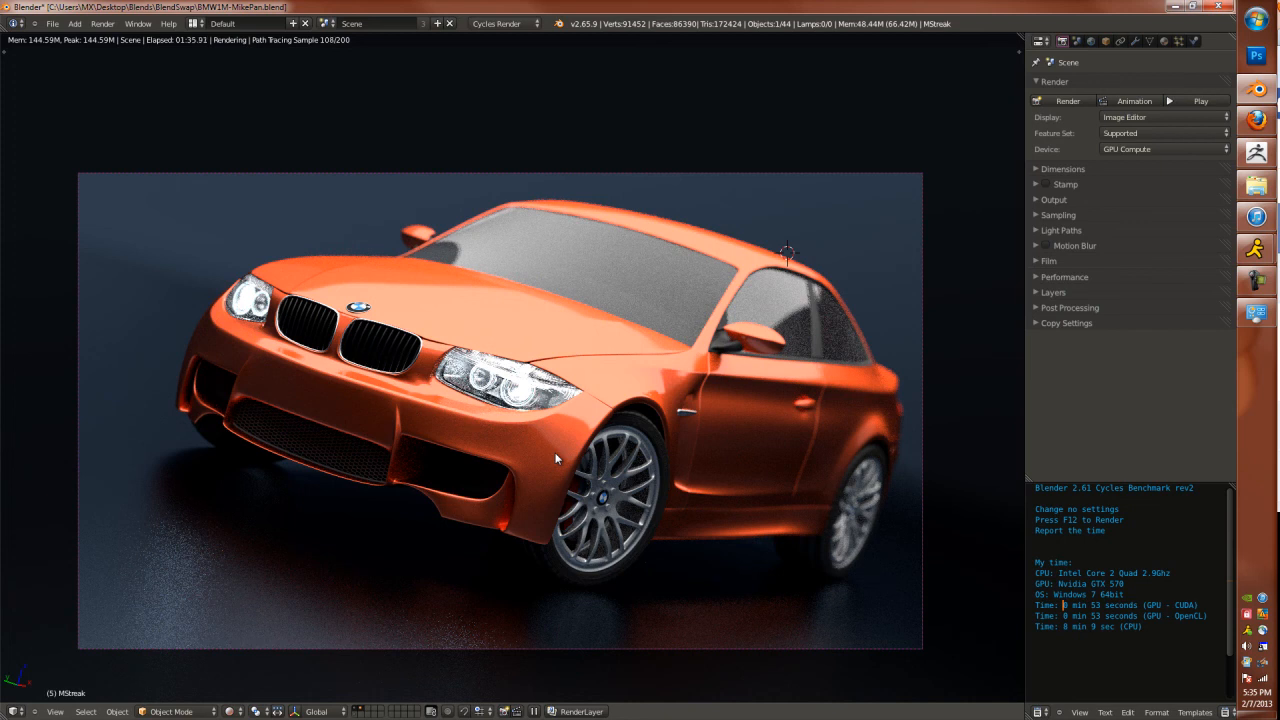
mouse_move(44, 558)
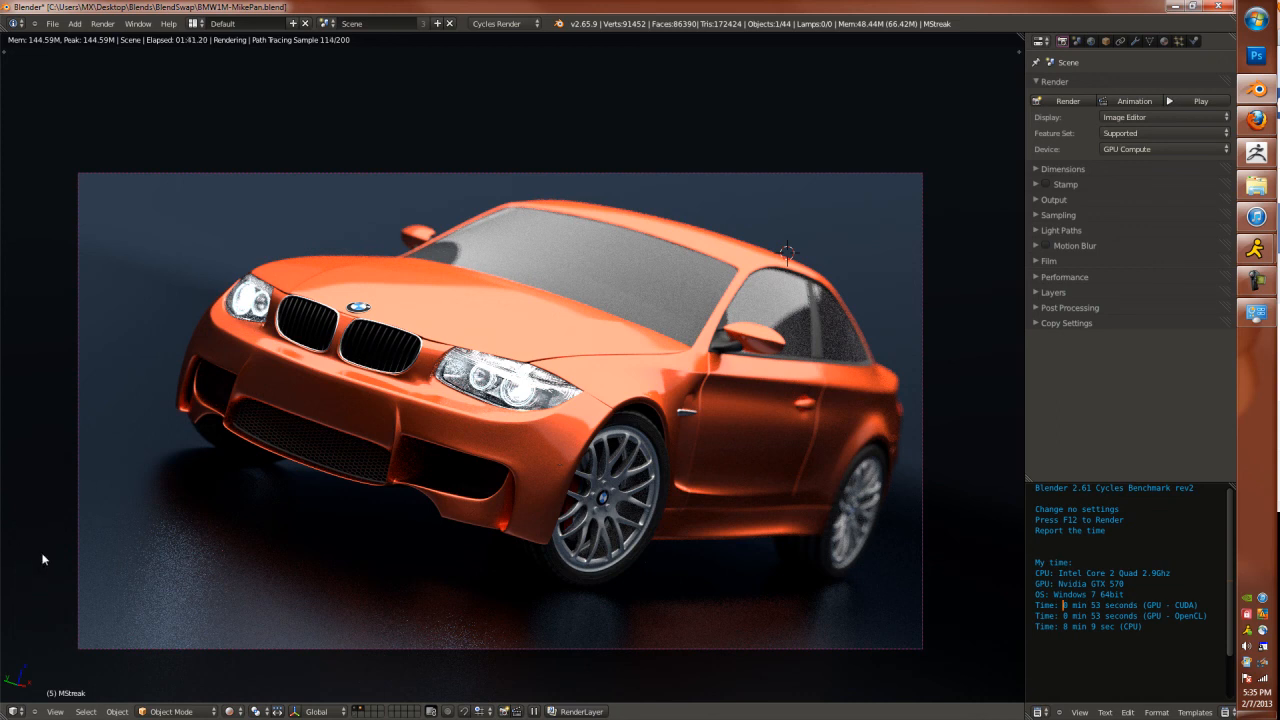
mouse_move(346, 462)
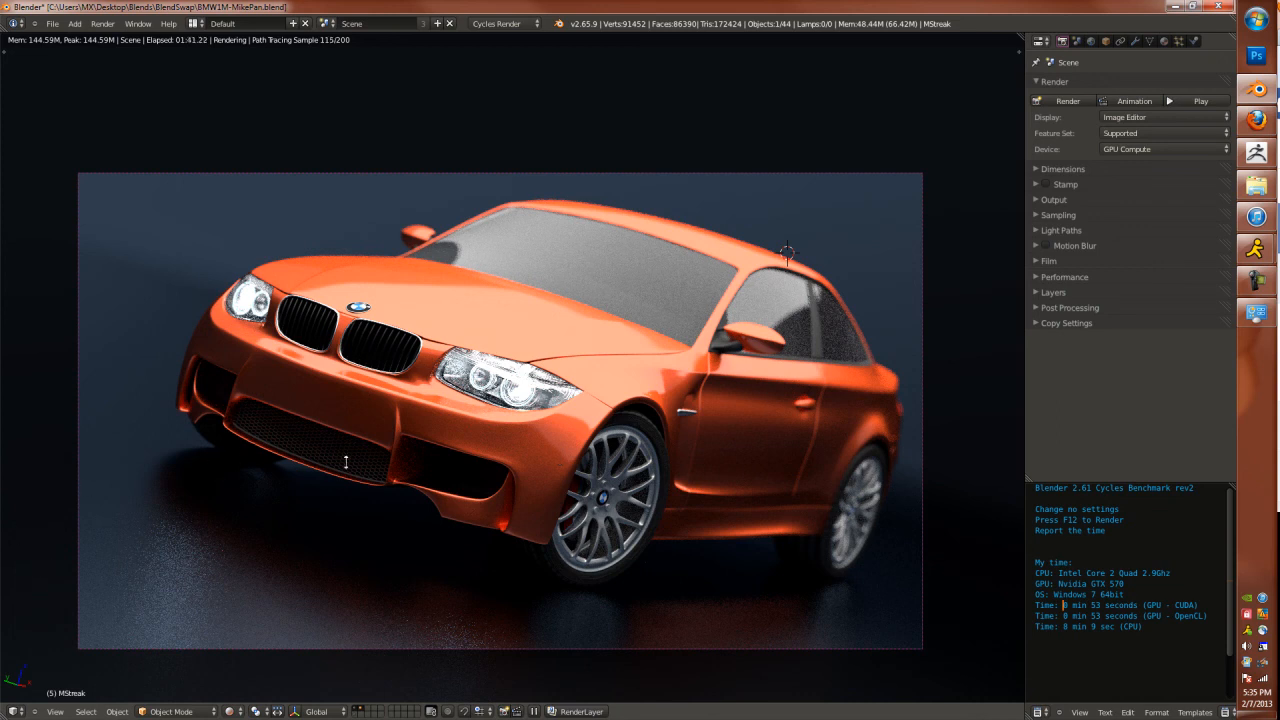